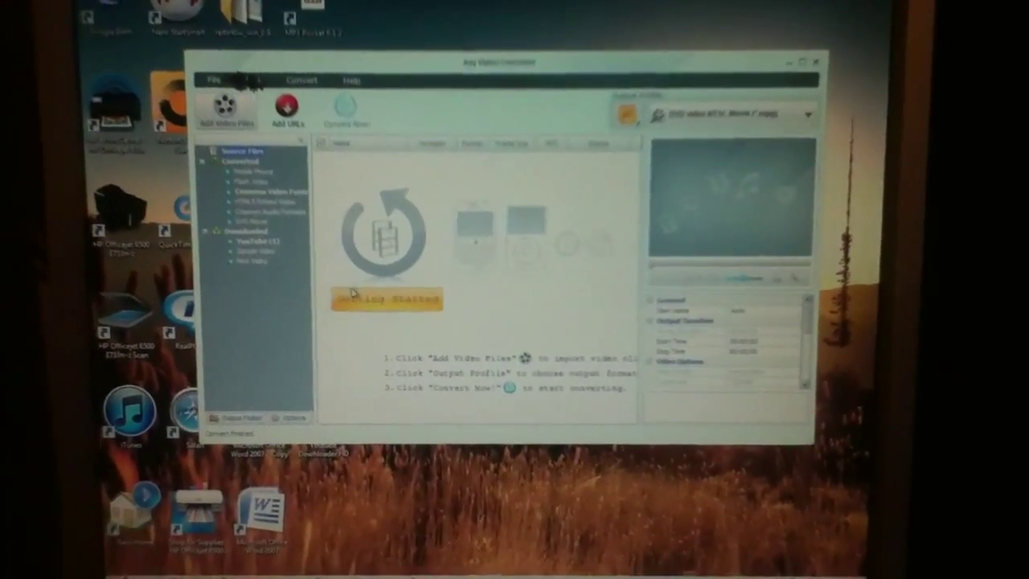
Open the Add Video Files window on the 2012-01-22 Pictures folder of QuickTime clips.
click(228, 108)
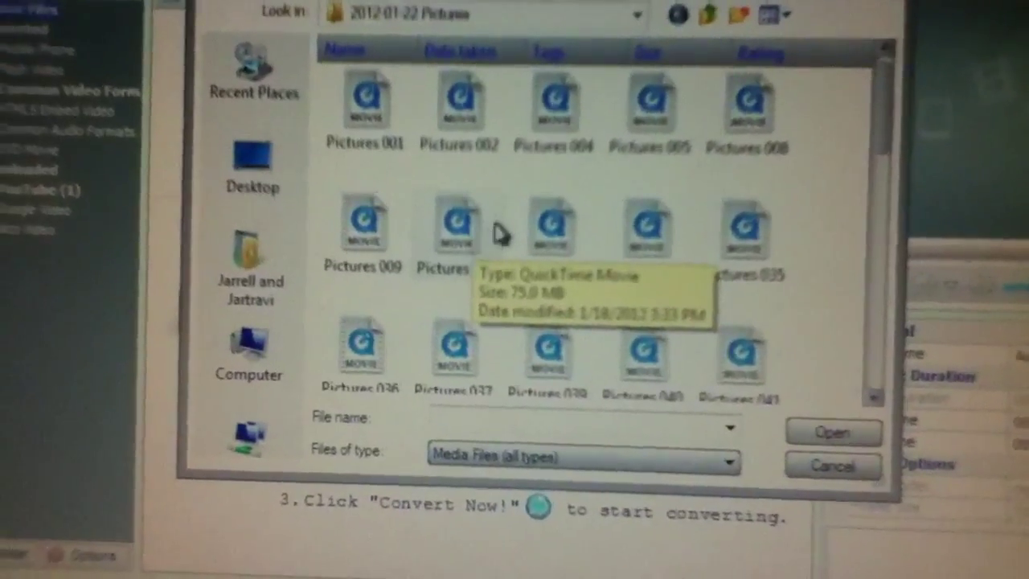
Add Pictures 069.MOV (25 s, H264, 1280x720) to the conversion list.
scroll(down, 3)
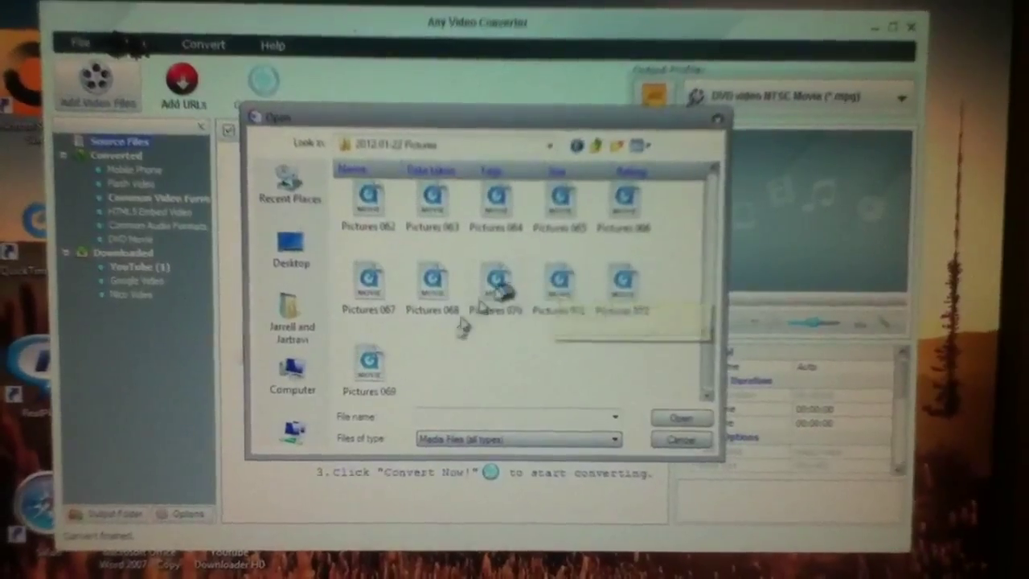
click(680, 439)
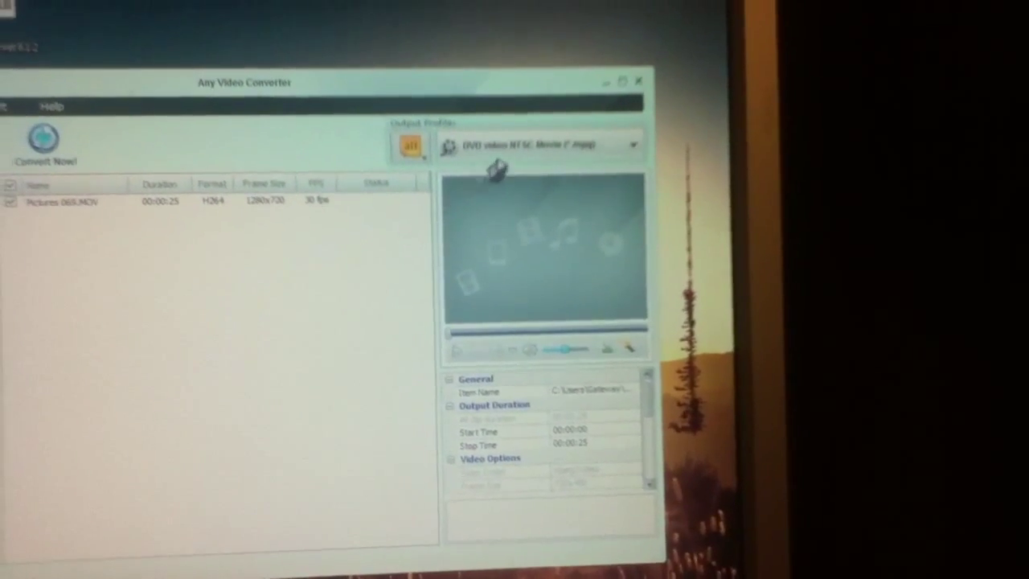
Choose an output format for Pictures 069.MOV from the Output Profile list.
click(633, 143)
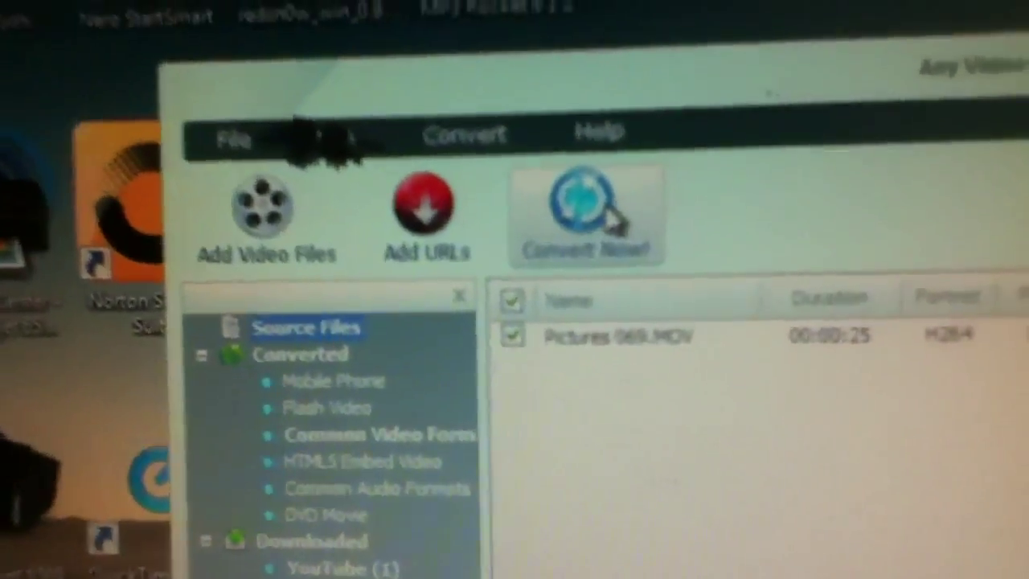
click(585, 215)
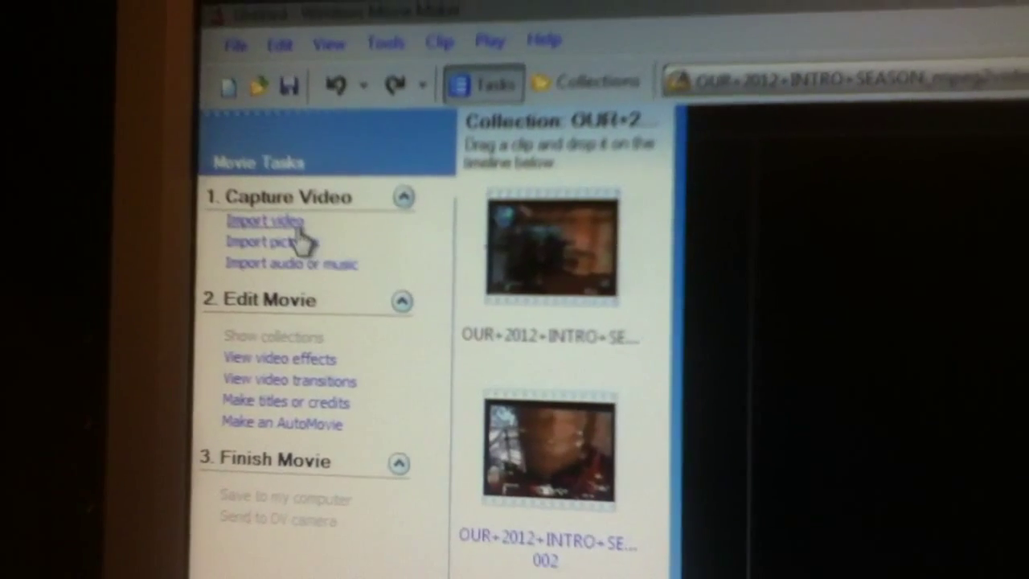
Browse Movie Maker's video import window to the Documents Any Video Converter folder.
click(263, 221)
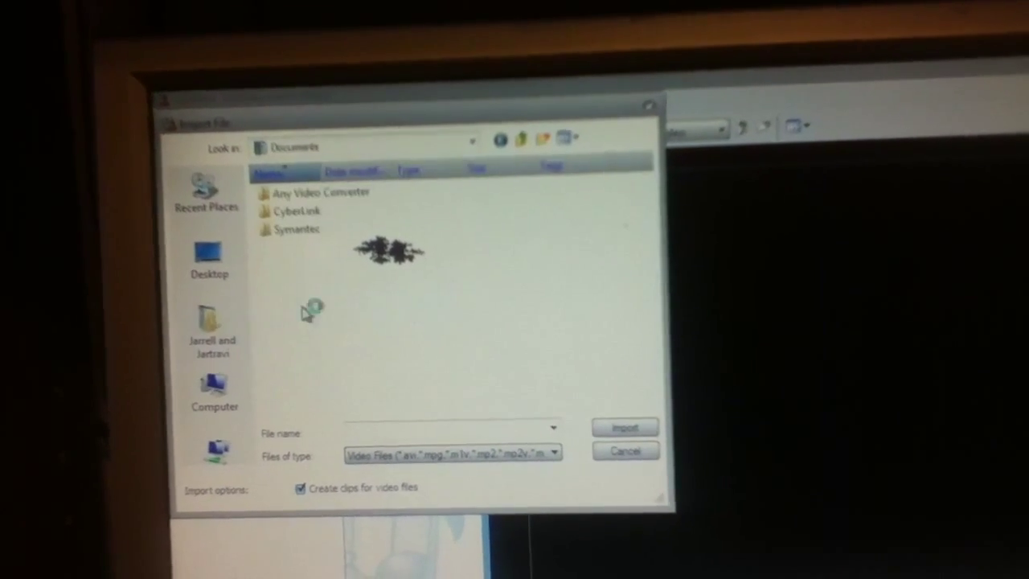
double_click(316, 192)
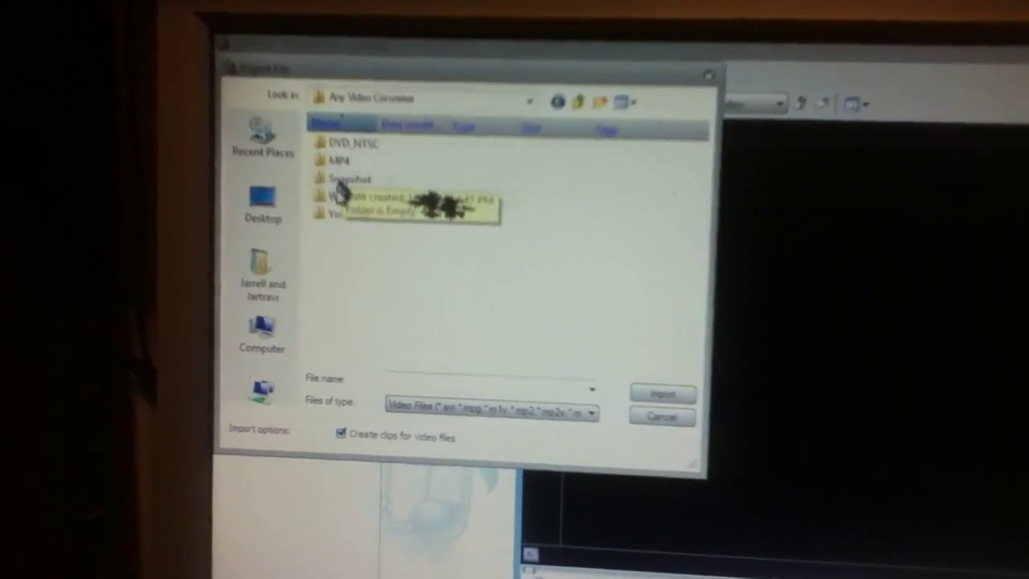